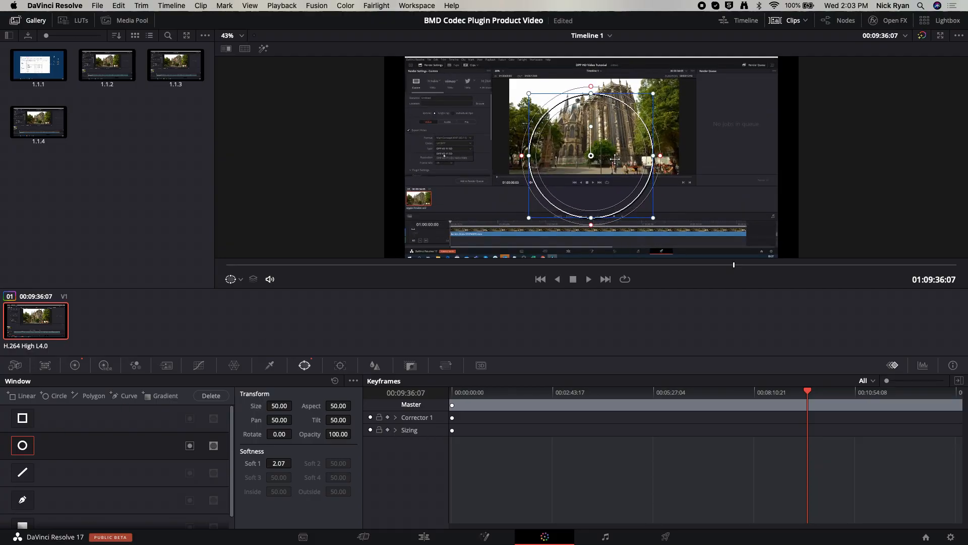
- Leave the Resolve editor and bring the browser with mainconcept.com to the front
drag(590, 156, 612, 124)
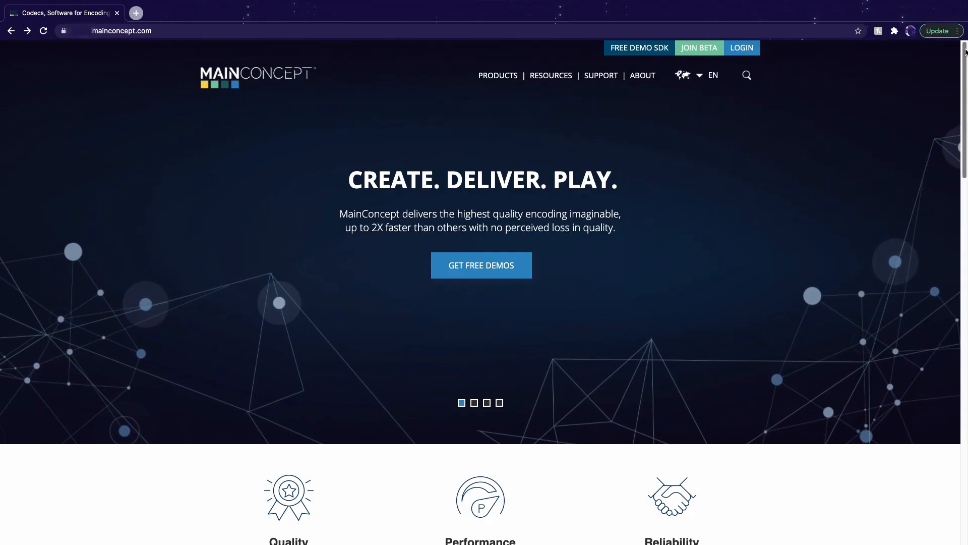
- Navigate via the Products menu to the Blackmagic Design Plugins page for DaVinci Resolve Studio
scroll(down, 3)
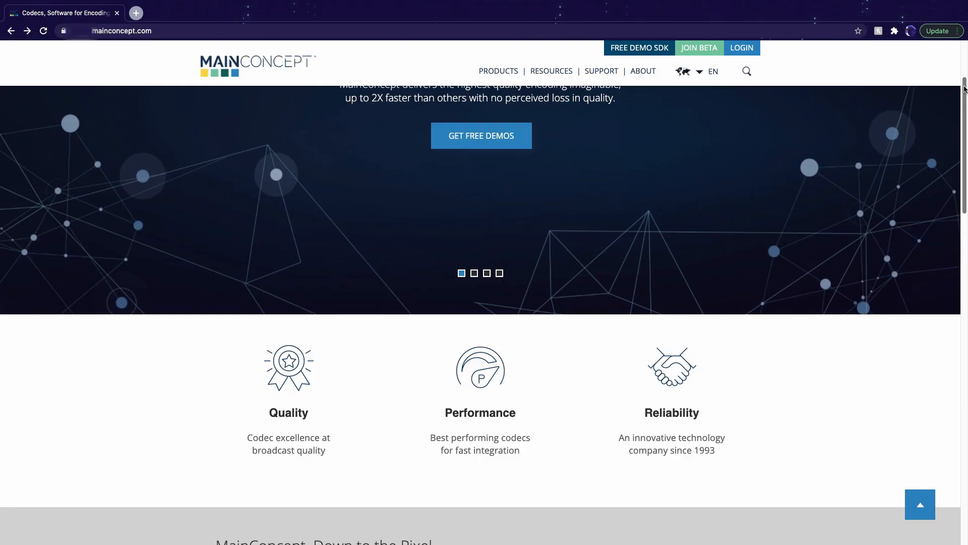
scroll(down, 3)
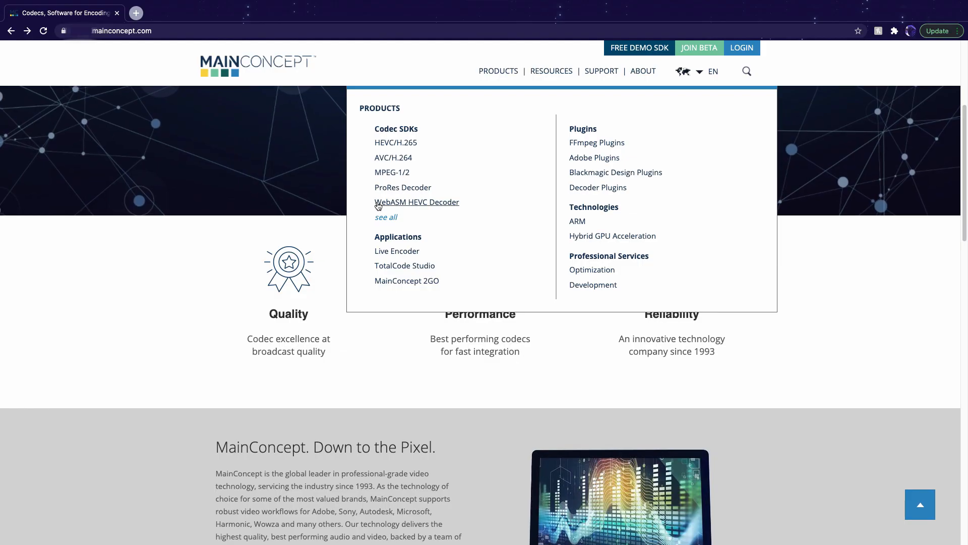
mouse_move(606, 175)
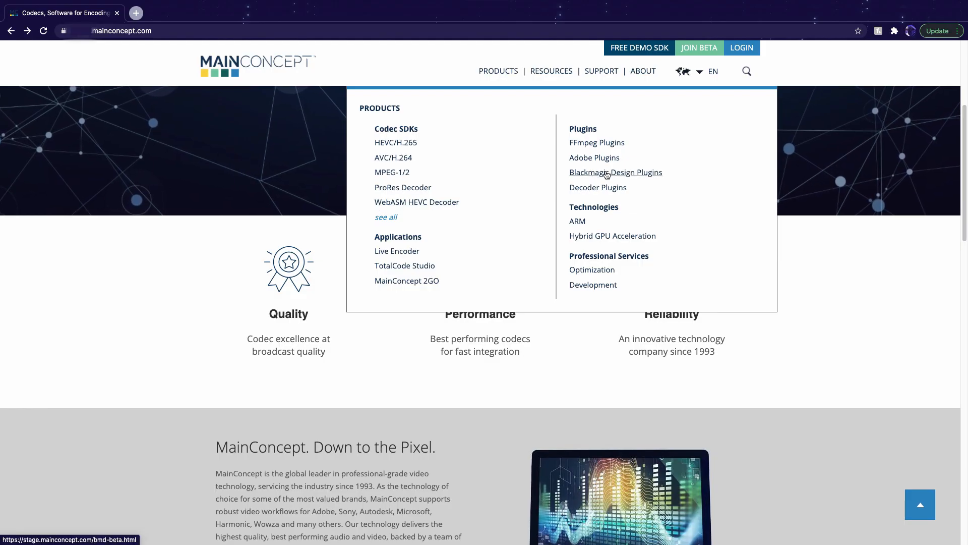
click(615, 171)
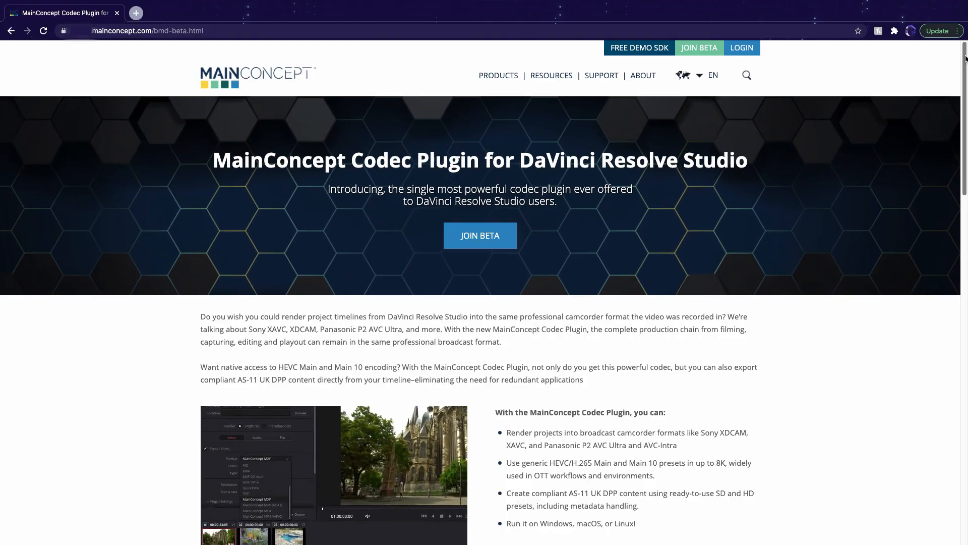
- Scroll through the codec plugin page to review its capabilities
scroll(down, 3)
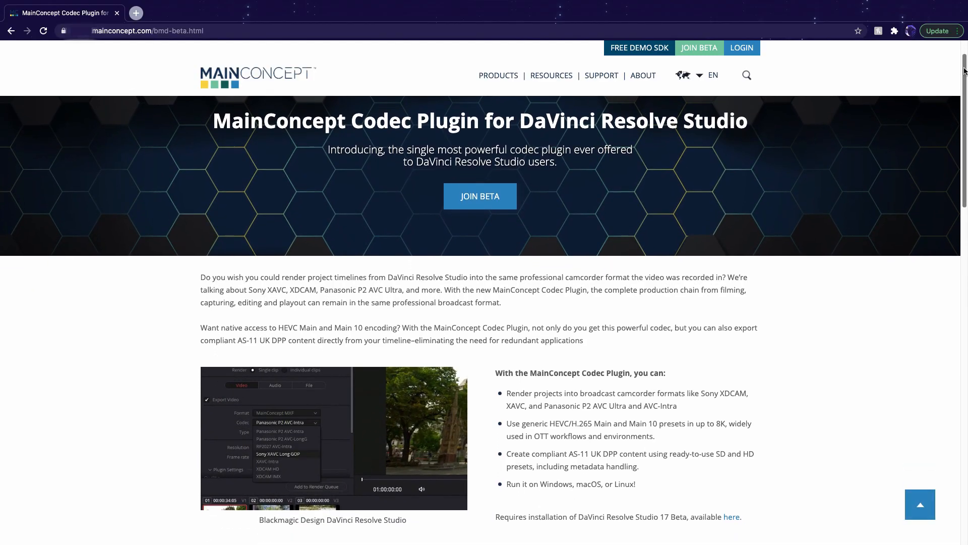
scroll(down, 3)
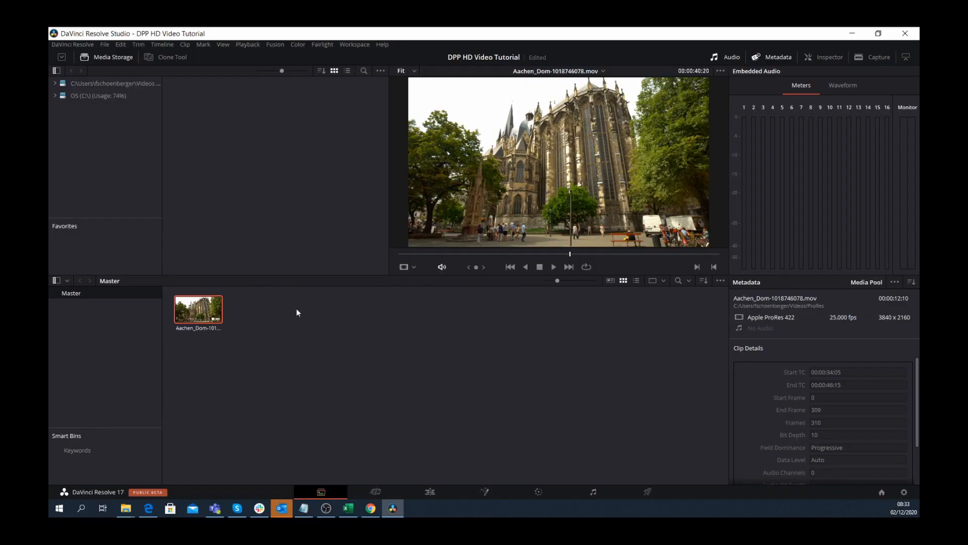
- Create Timeline 1 from the Aachen_Dom cathedral clip in the Media Pool
click(375, 492)
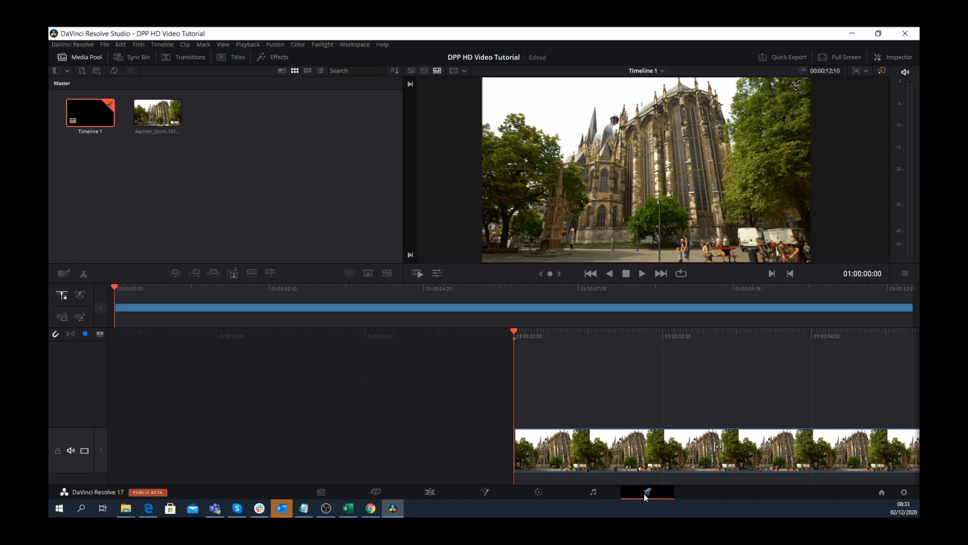
- Switch to the Deliver page to show render settings for Timeline 1
click(646, 492)
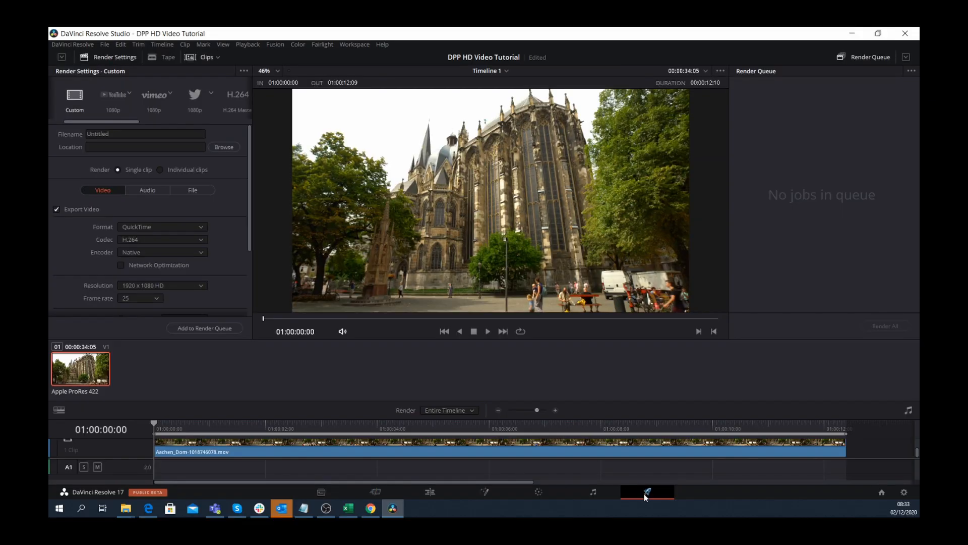
mouse_move(169, 264)
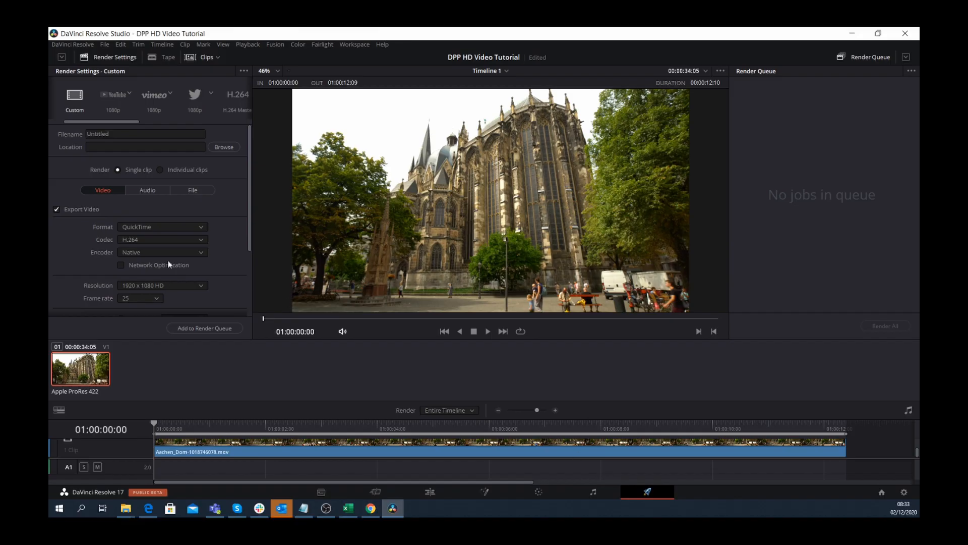
mouse_move(151, 226)
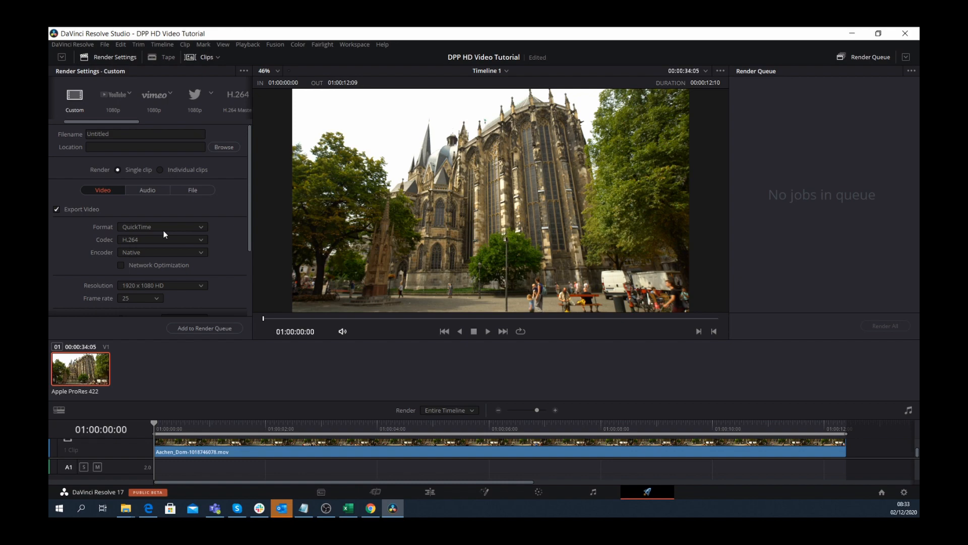
mouse_move(167, 230)
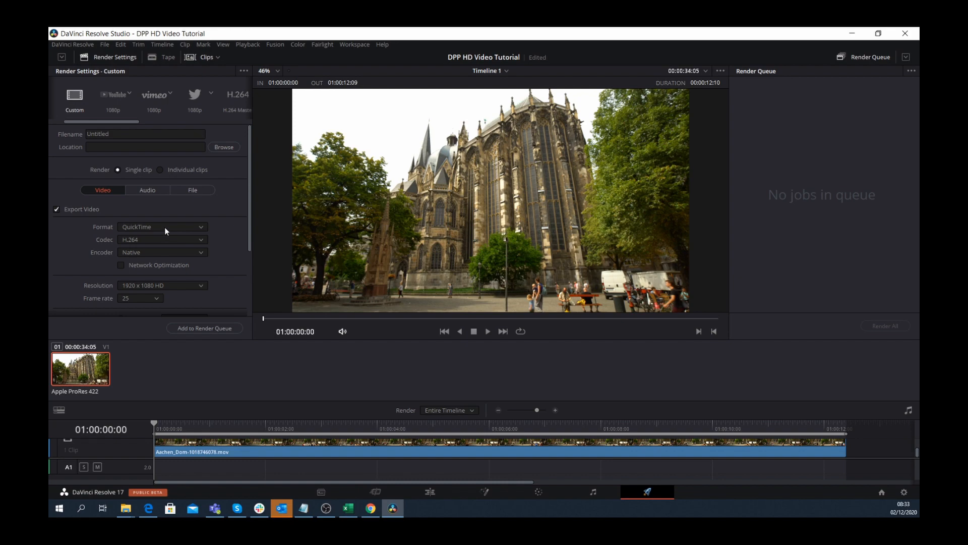
- Set render format to MainConcept MXF and review codecs, ending on Sony XAVC Long GOP
click(163, 226)
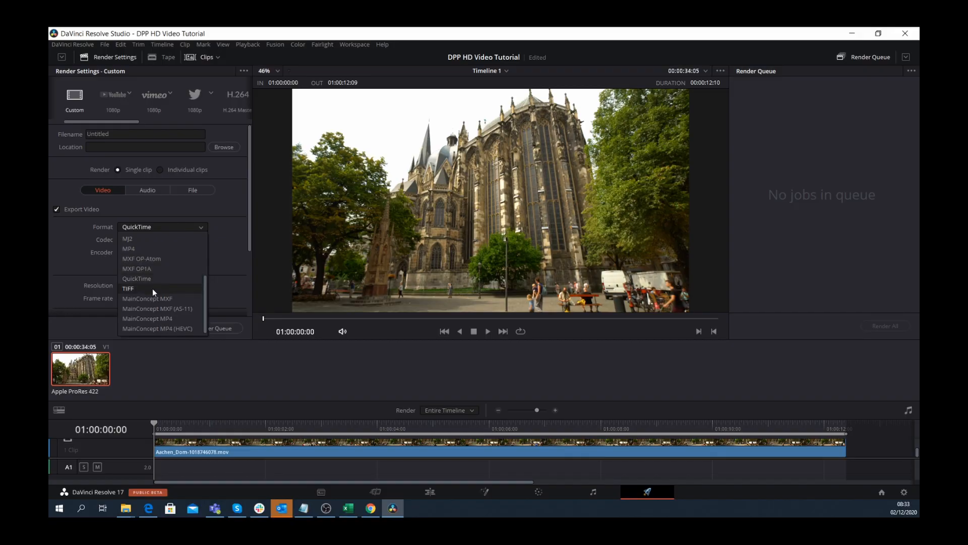
mouse_move(145, 328)
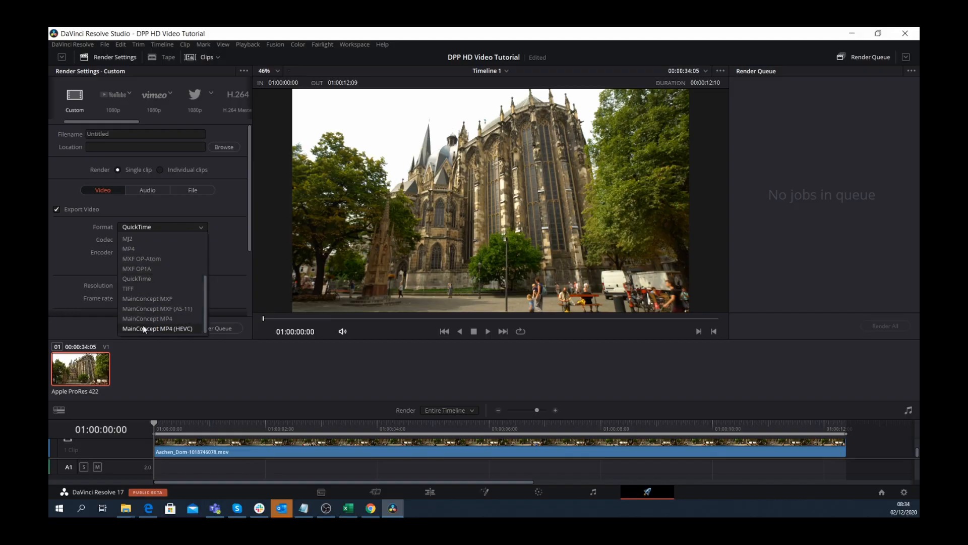
mouse_move(149, 299)
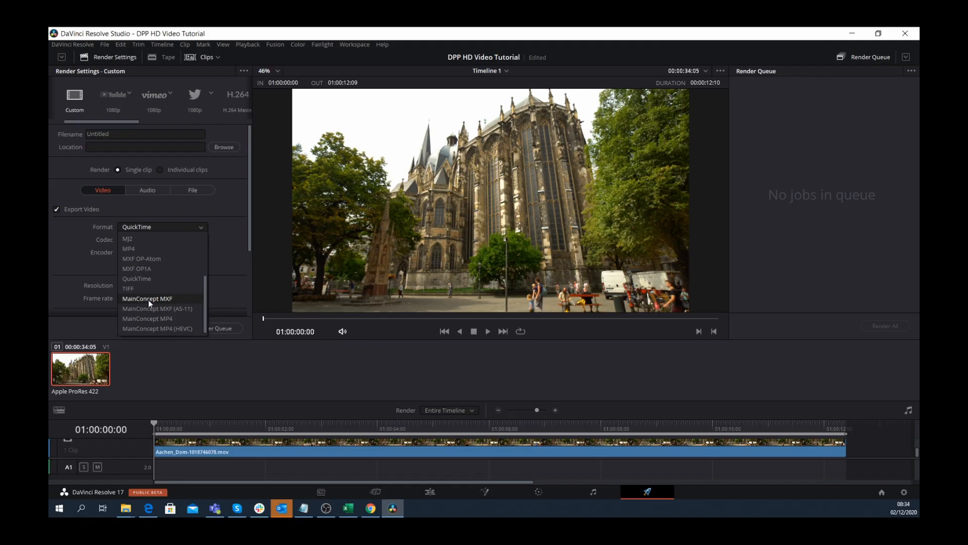
click(147, 298)
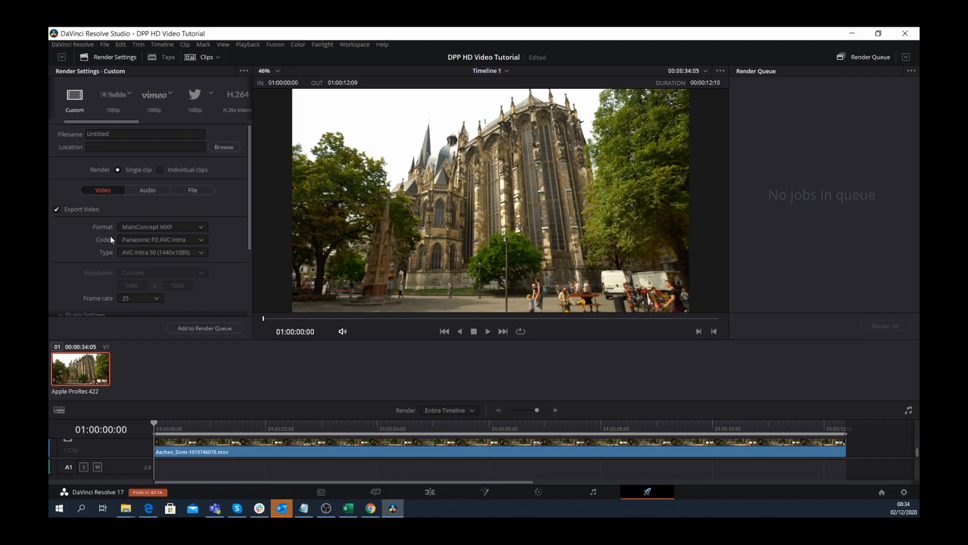
click(162, 239)
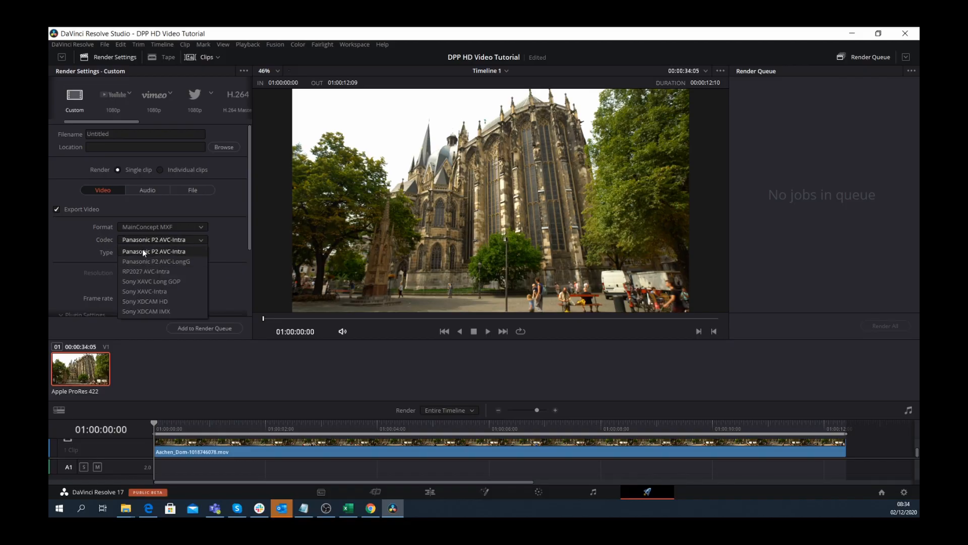
mouse_move(143, 261)
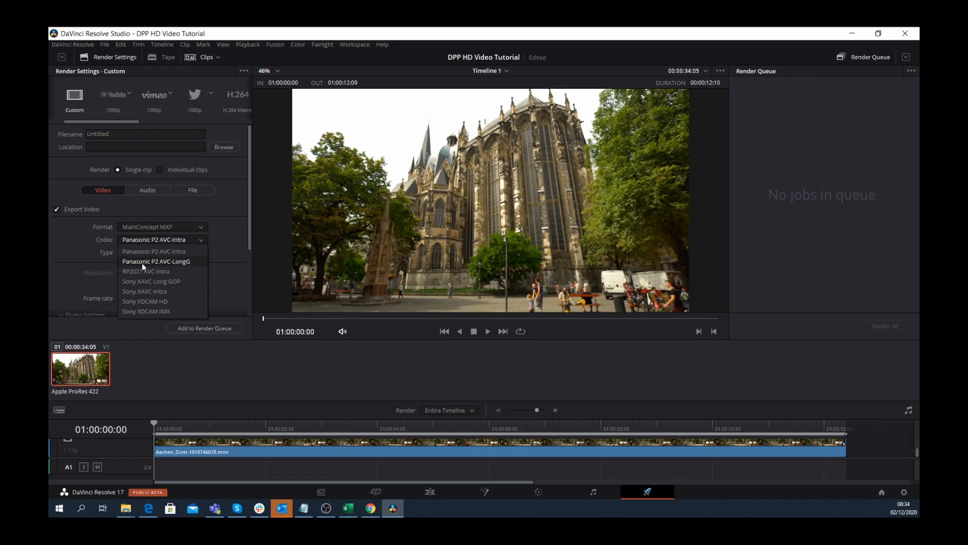
mouse_move(177, 251)
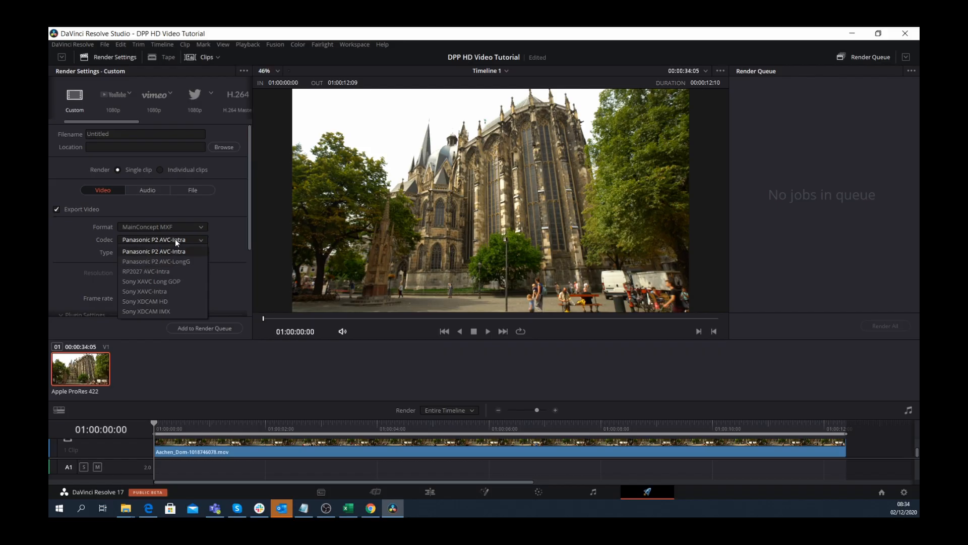
click(153, 251)
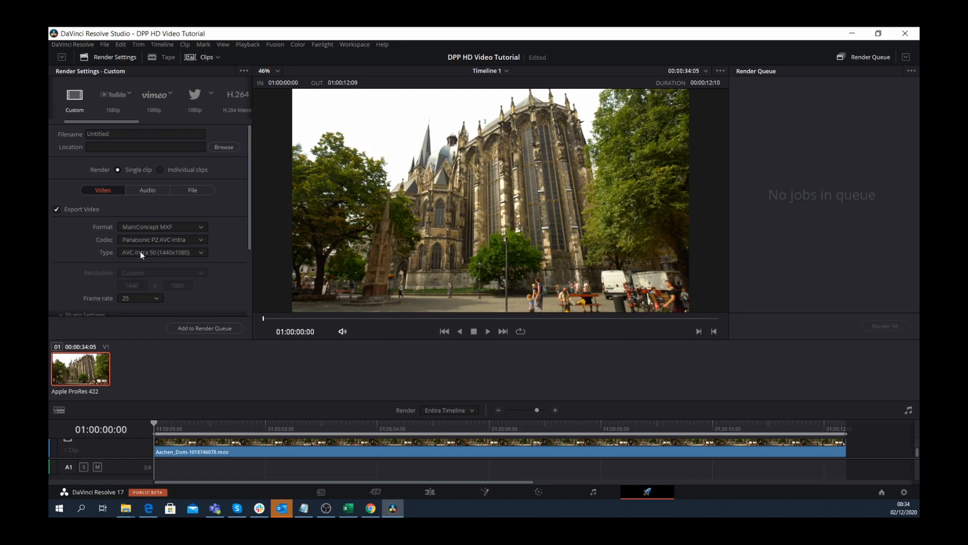
click(162, 252)
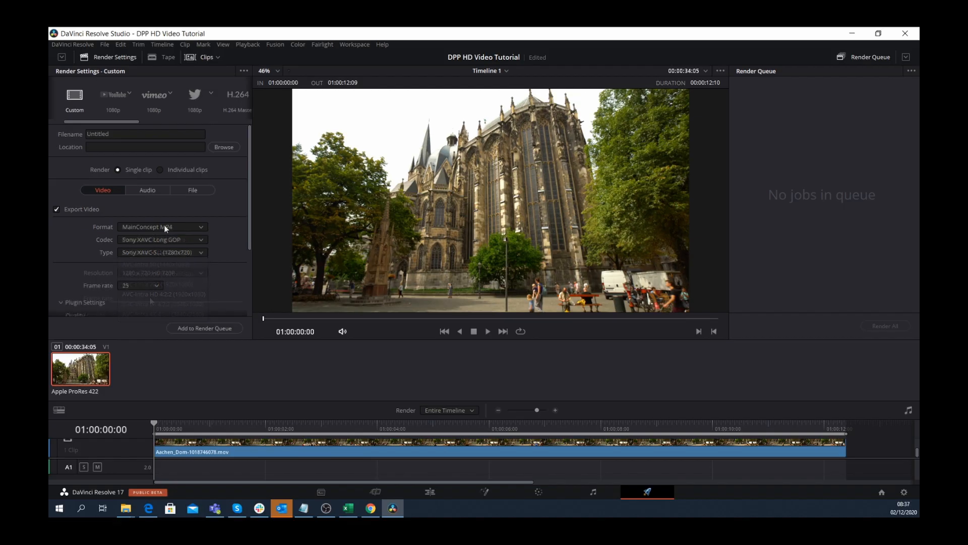
- Choose MainConcept MXF (AS-11) format with UK DPP type DPP AS-11 HD (1920x1080)
click(162, 225)
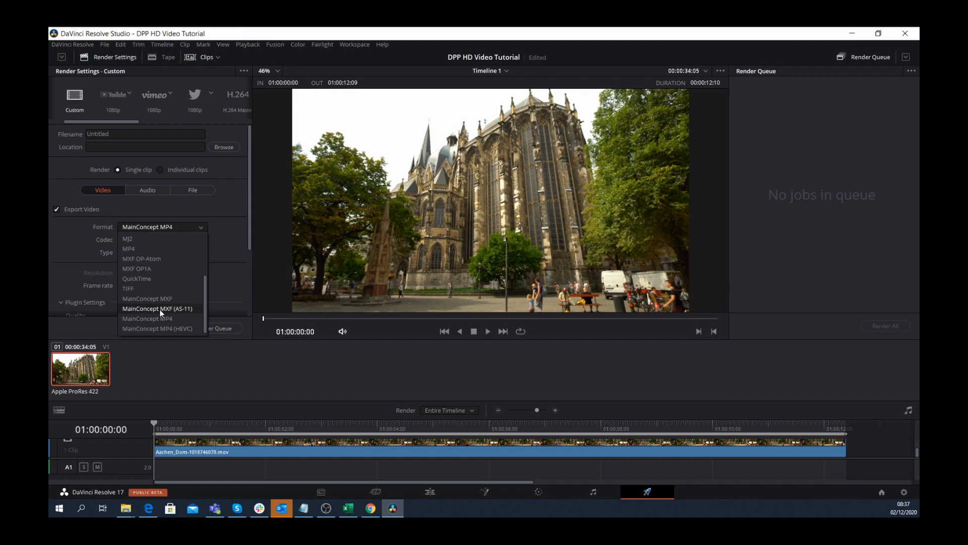
click(157, 308)
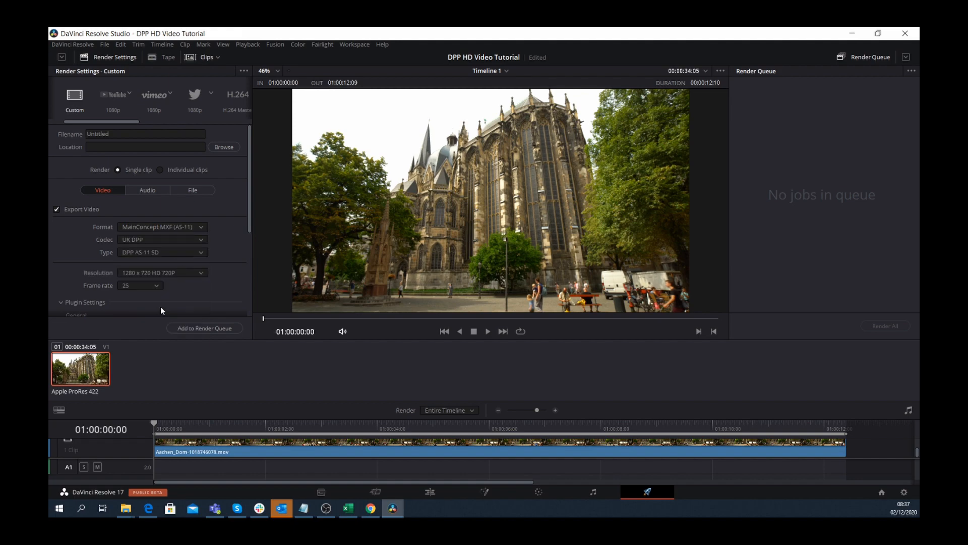
mouse_move(195, 285)
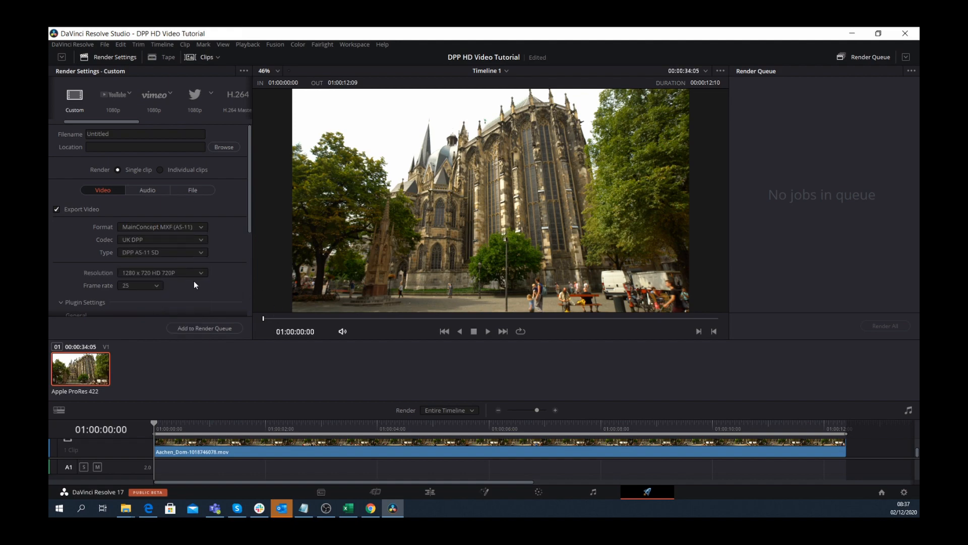
click(161, 252)
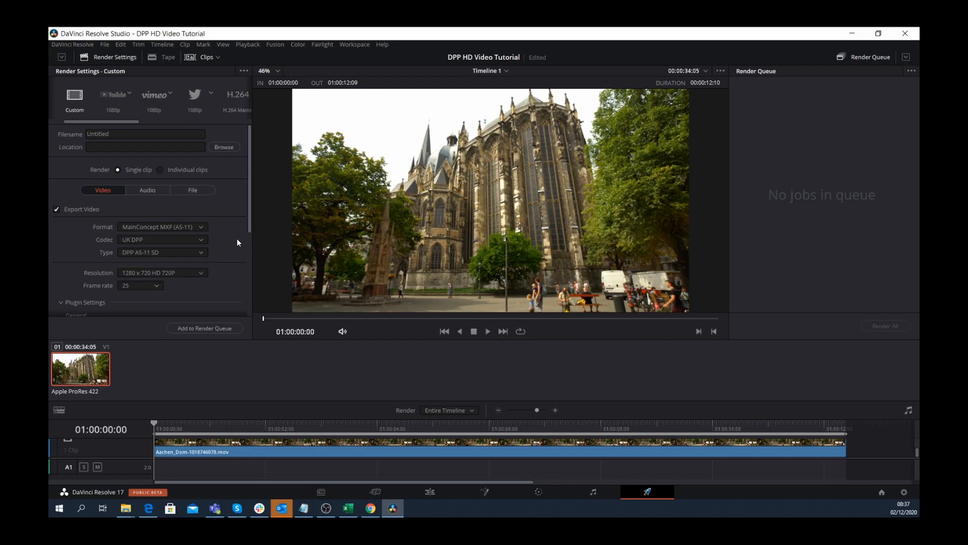
scroll(down, 3)
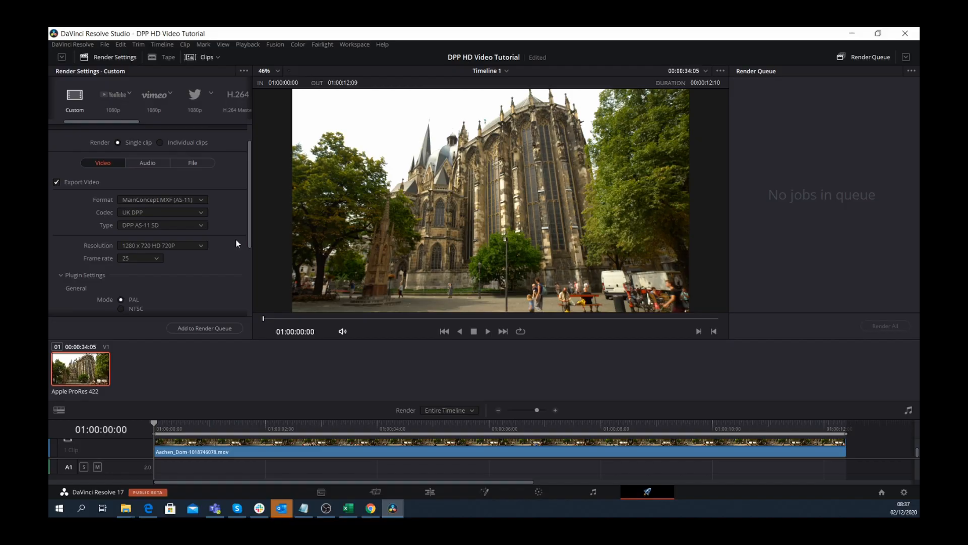
scroll(down, 3)
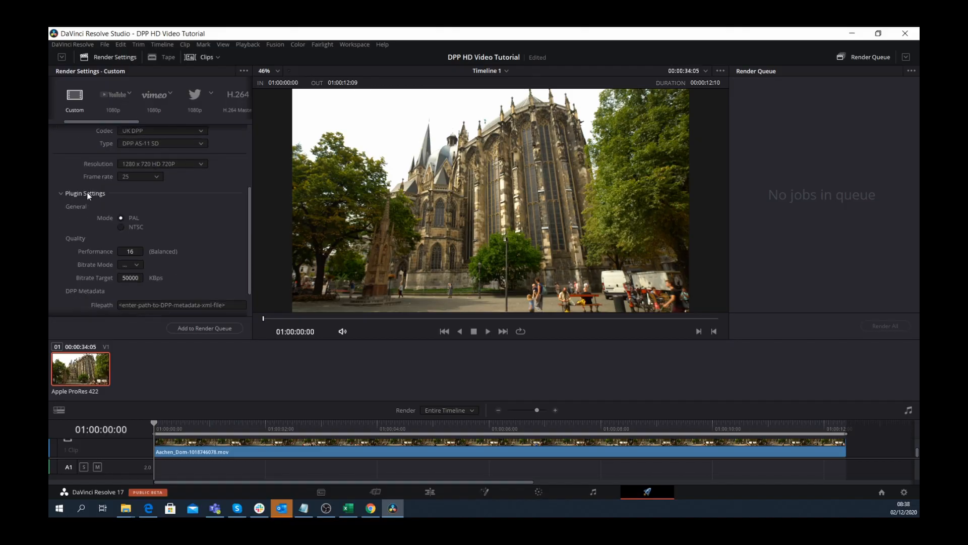
mouse_move(81, 314)
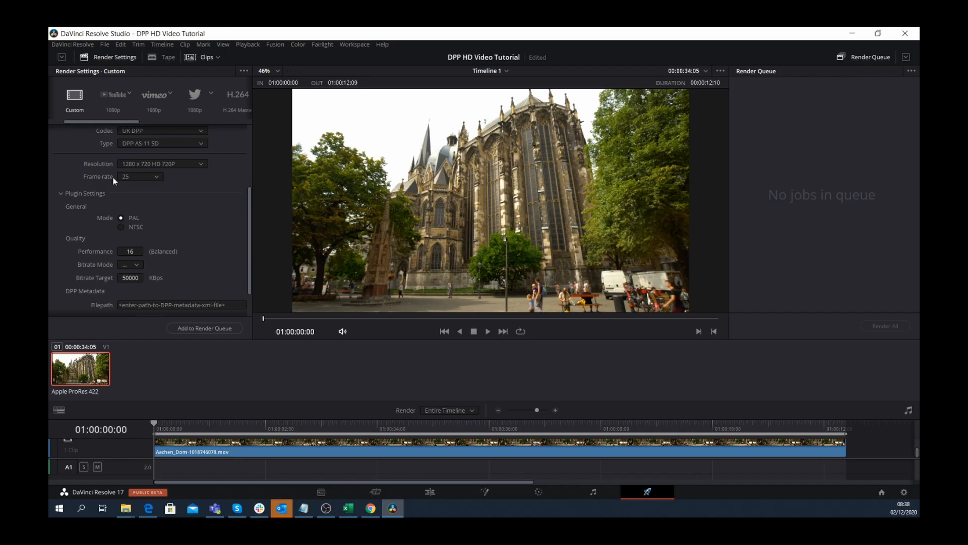
click(161, 143)
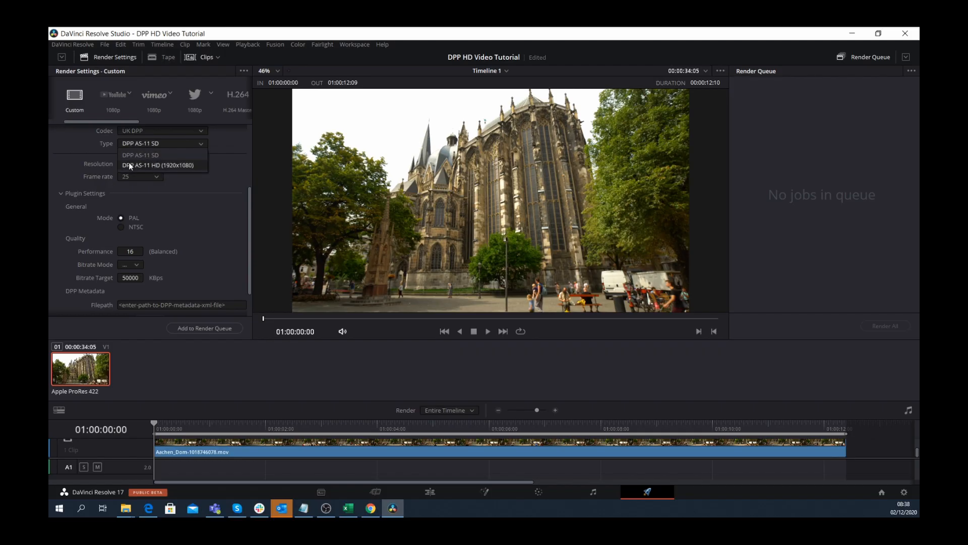
click(160, 166)
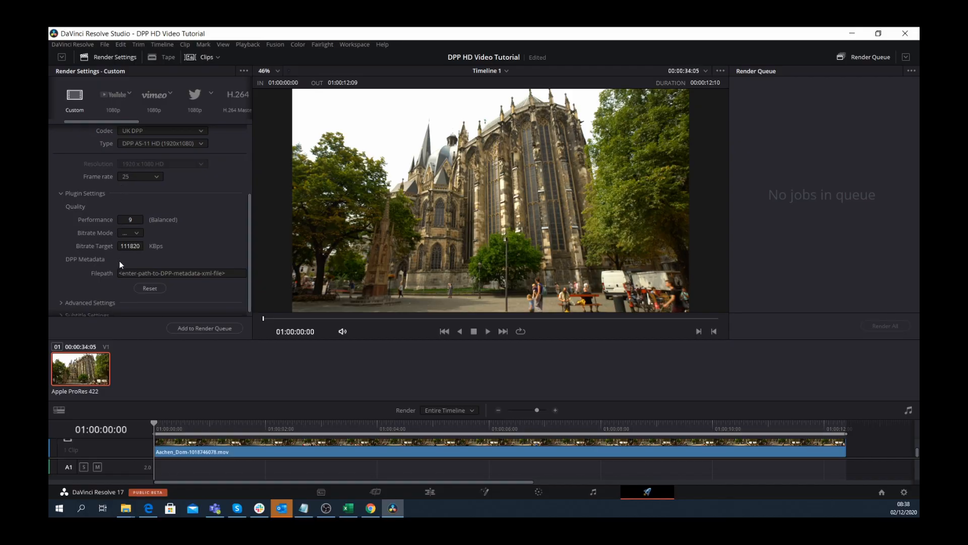
mouse_move(118, 276)
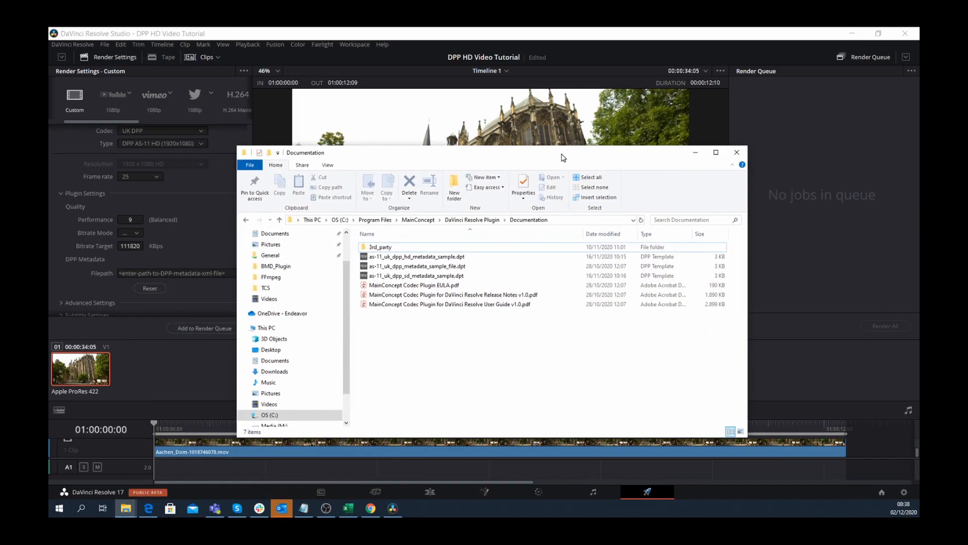
- Point the DPP Metadata Filepath to as-11_uk_dpp_hd_metadata_sample.dpt in the plugin Documentation folder
click(448, 305)
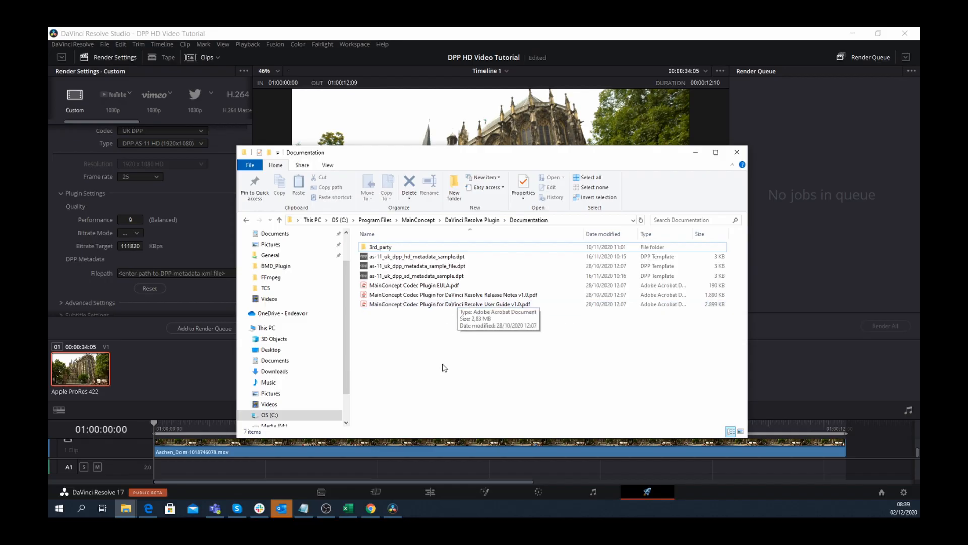
click(417, 256)
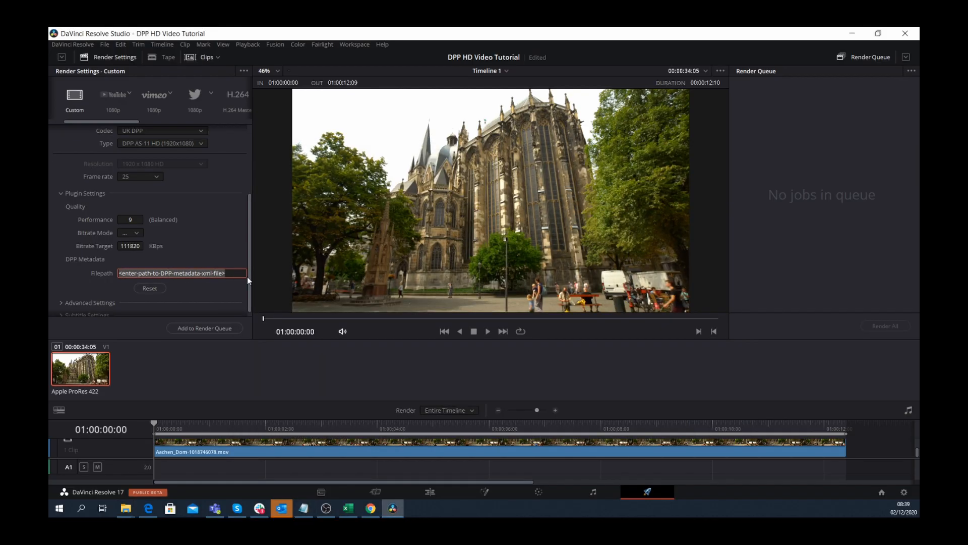
text(...ation\as-11_uk_dpp_hd_metadata_sample.dpt)
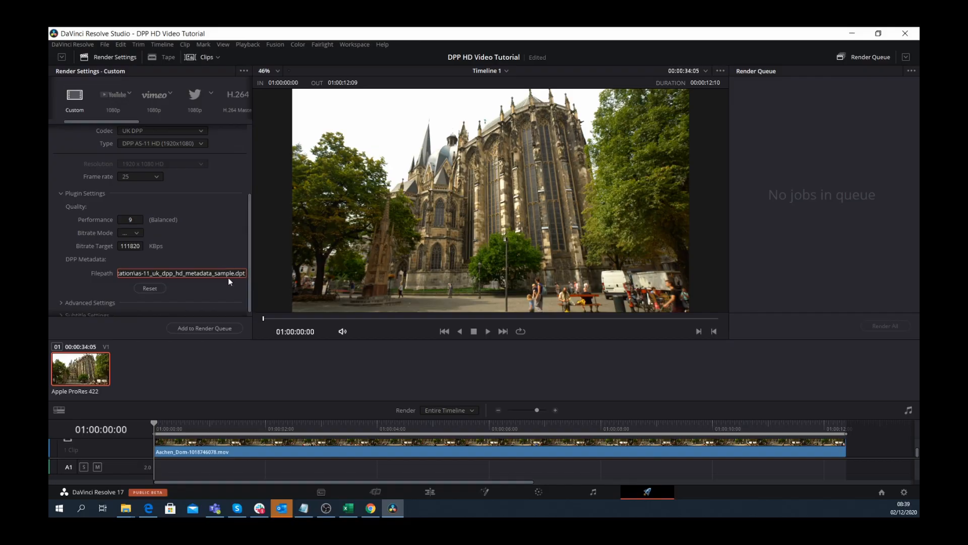
mouse_move(203, 297)
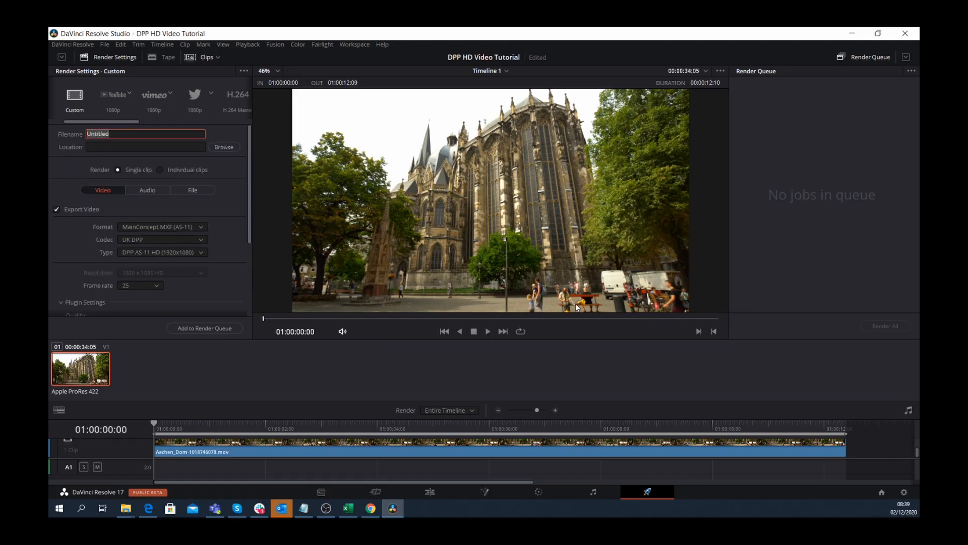
- Name the output file DPP_HD_Tutorial and add the job to the render queue
text(DPP_)
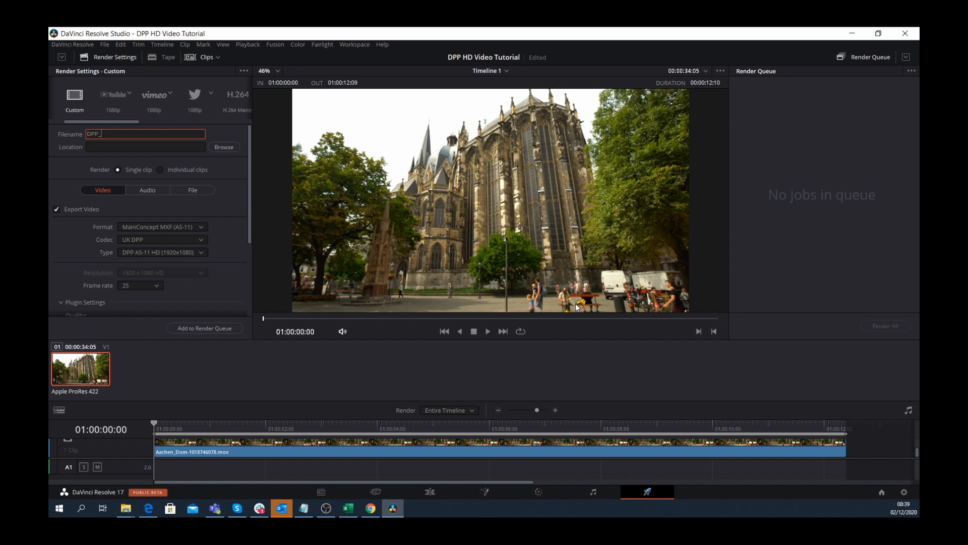
text(HD_Tutorial)
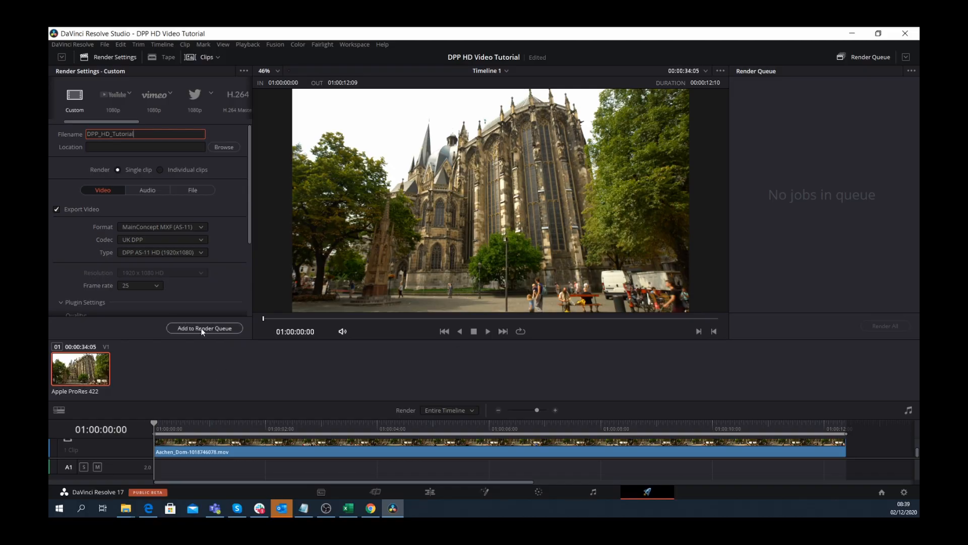
click(224, 147)
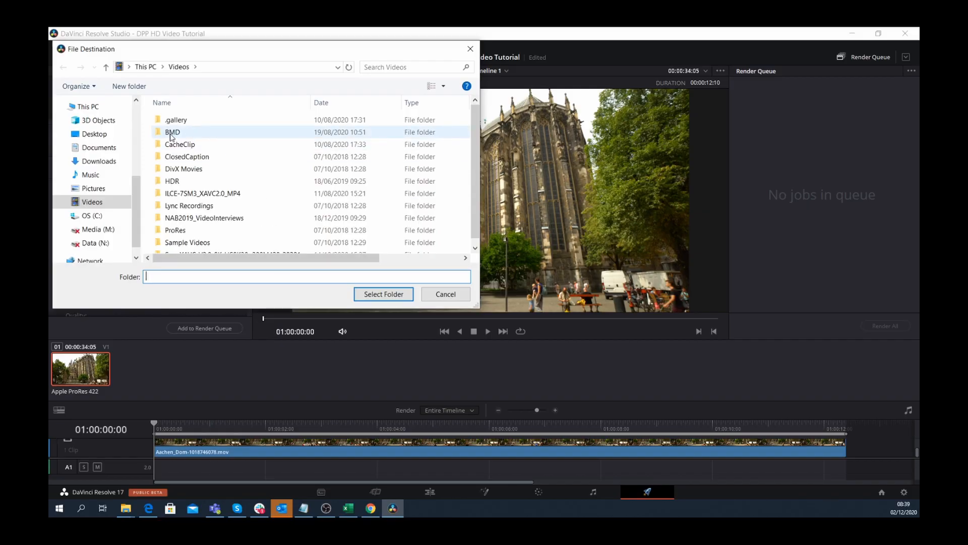
- Select the BMD folder under Videos as the destination, queuing Job 1 for DPP_HD_Tutorial.mxf
double_click(171, 131)
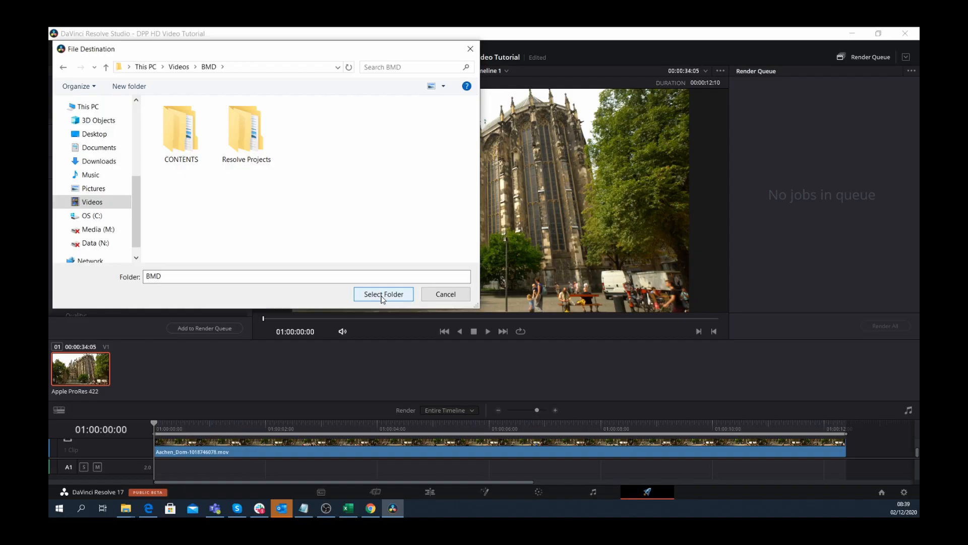
click(383, 294)
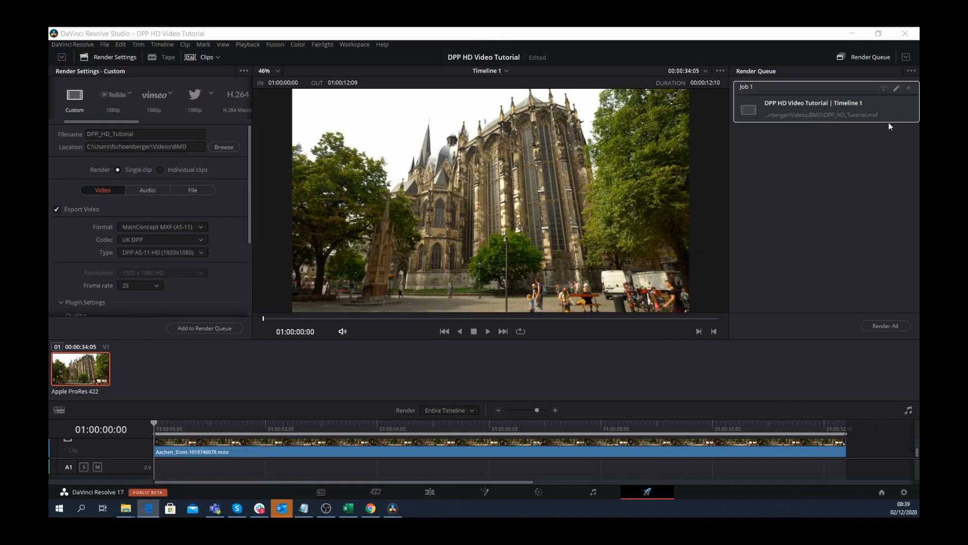
mouse_move(916, 265)
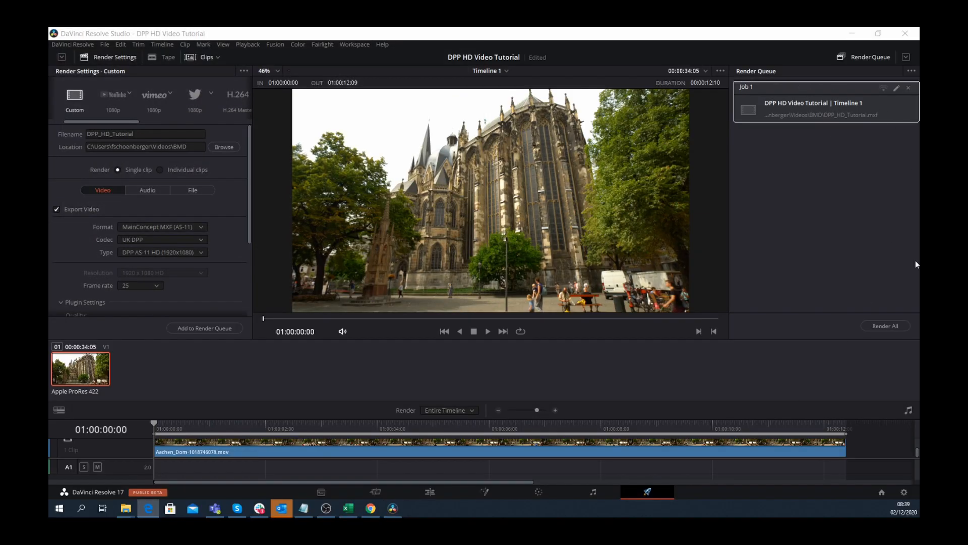
mouse_move(889, 333)
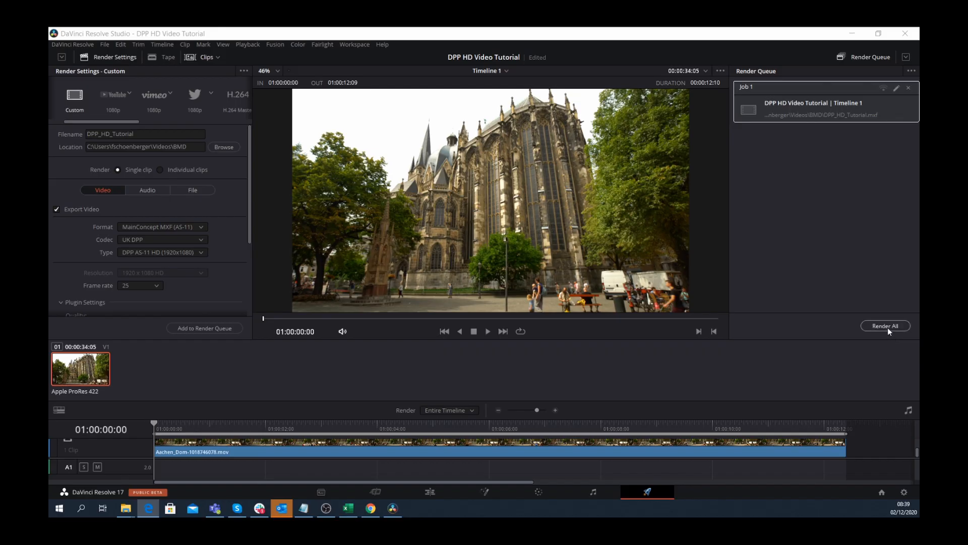
- Render All to start the queued DPP HD Tutorial job
click(885, 326)
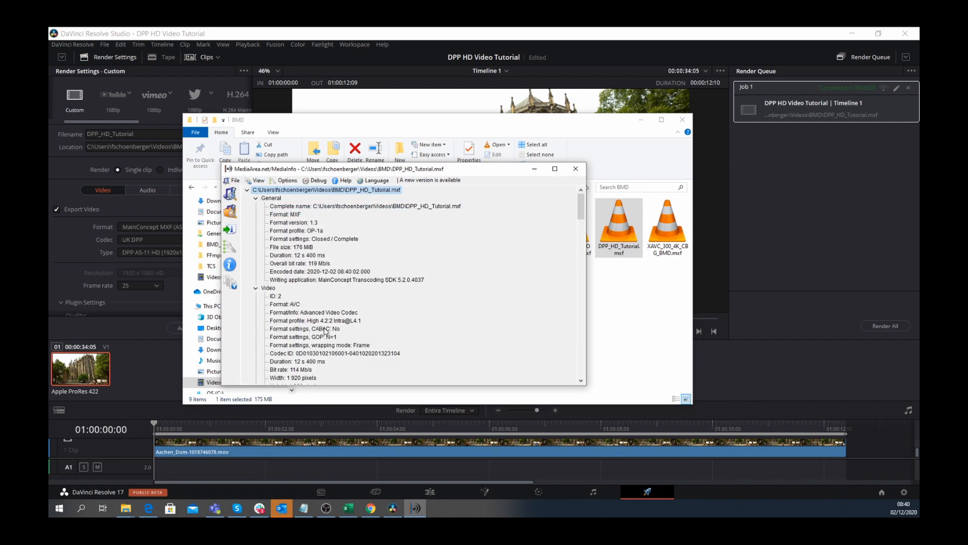
- Review the MediaInfo report's video, audio and AS-11 UK DPP metadata for DPP_HD_Tutorial.mxf
scroll(down, 3)
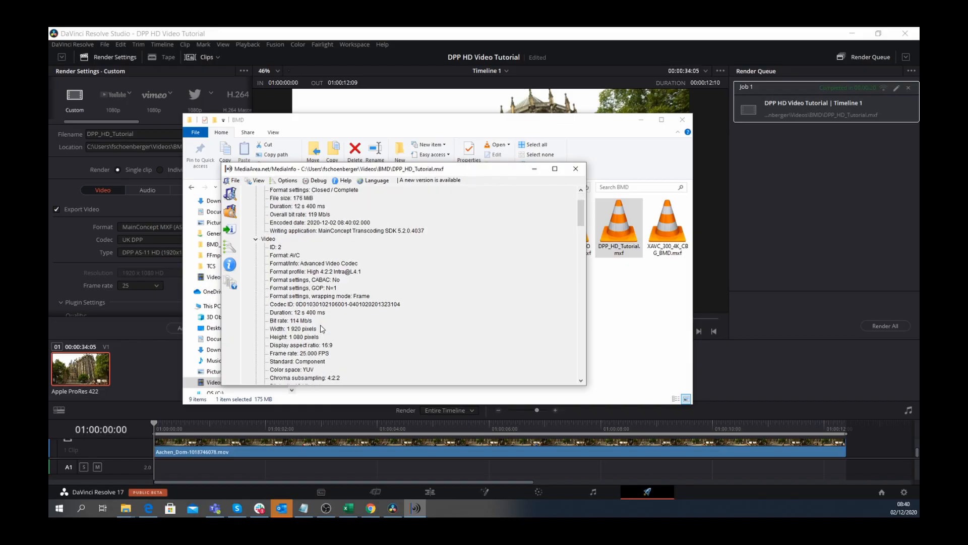
scroll(down, 3)
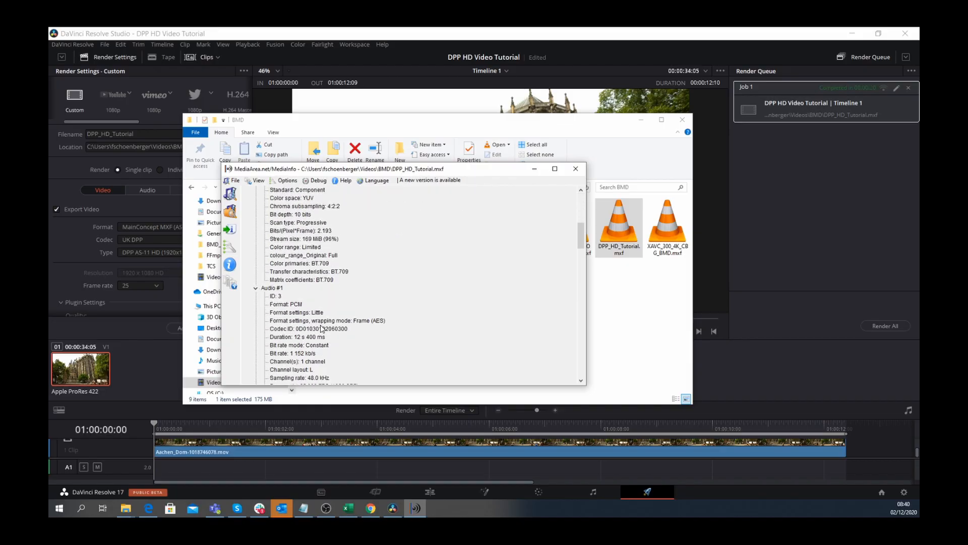
scroll(down, 3)
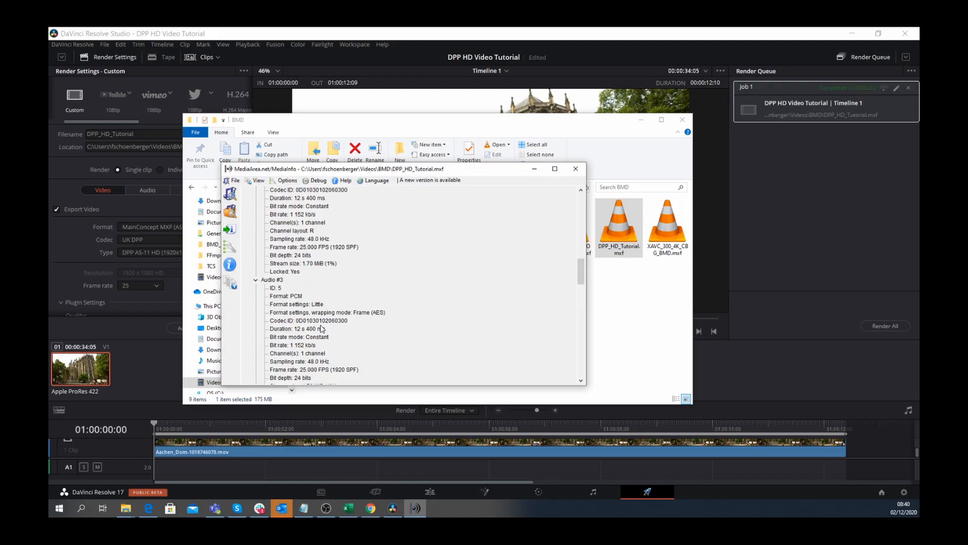
scroll(down, 3)
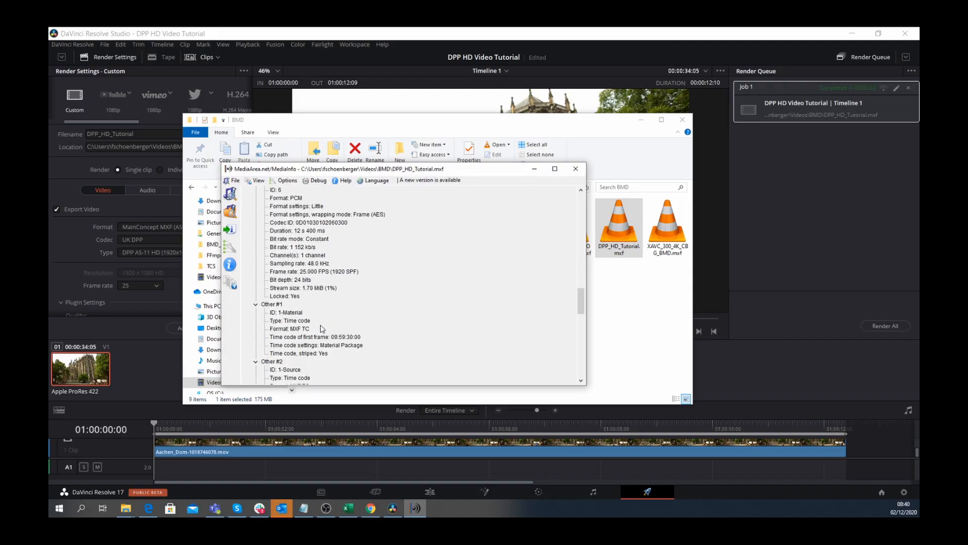
scroll(down, 3)
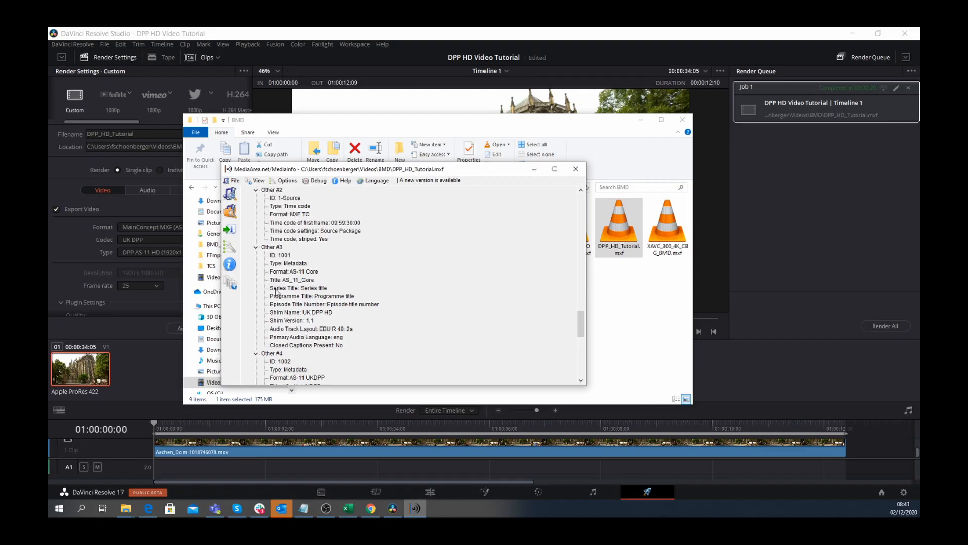
mouse_move(328, 306)
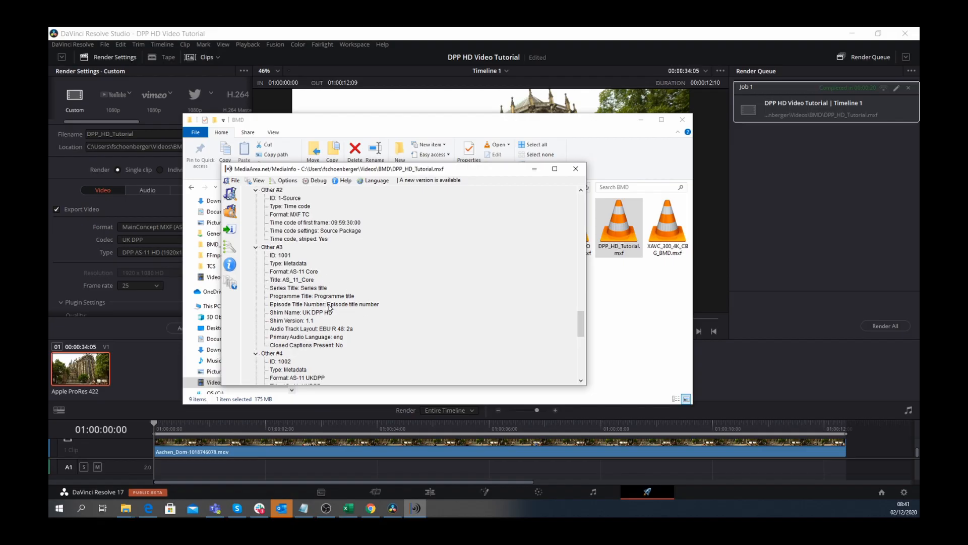
scroll(down, 3)
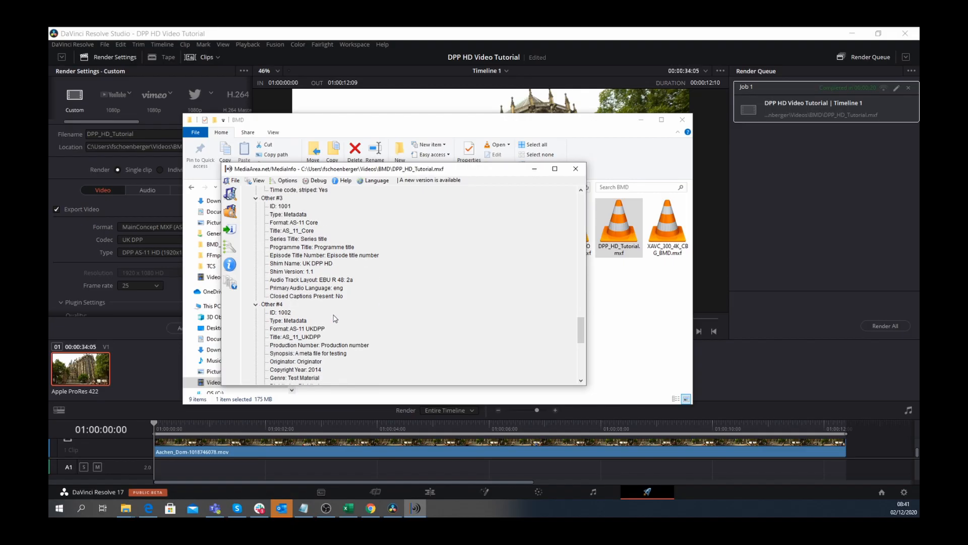
mouse_move(397, 190)
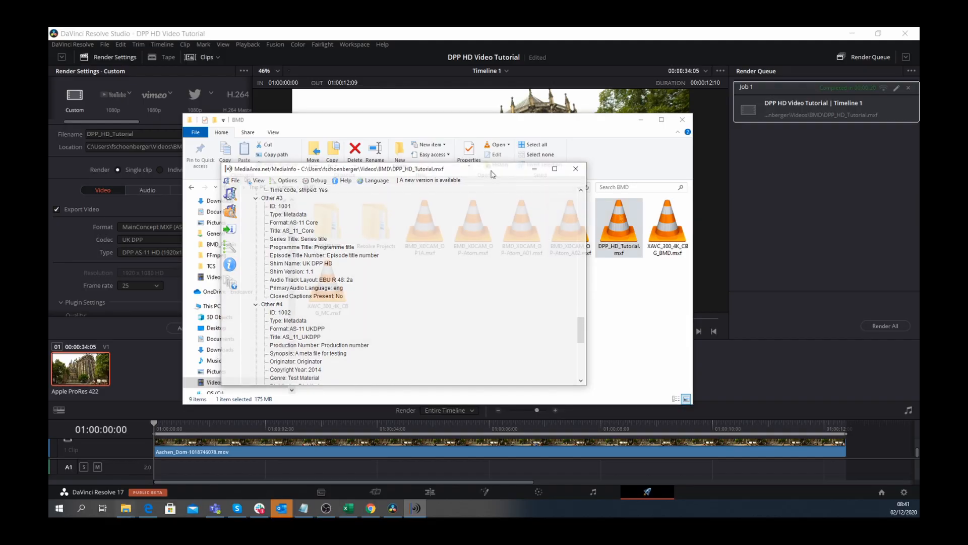
- Play DPP_HD_Tutorial.mxf from File Explorer in VLC media player
right_click(619, 225)
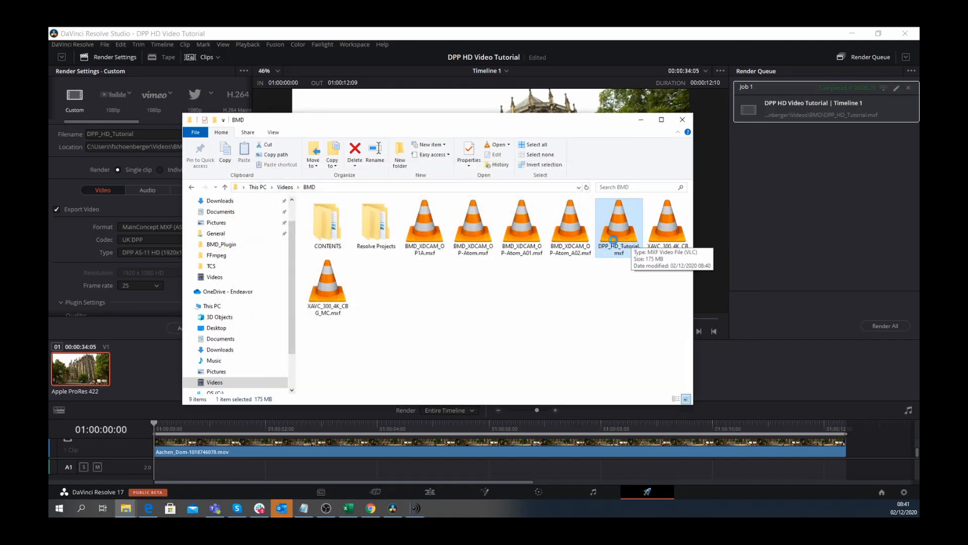
double_click(620, 222)
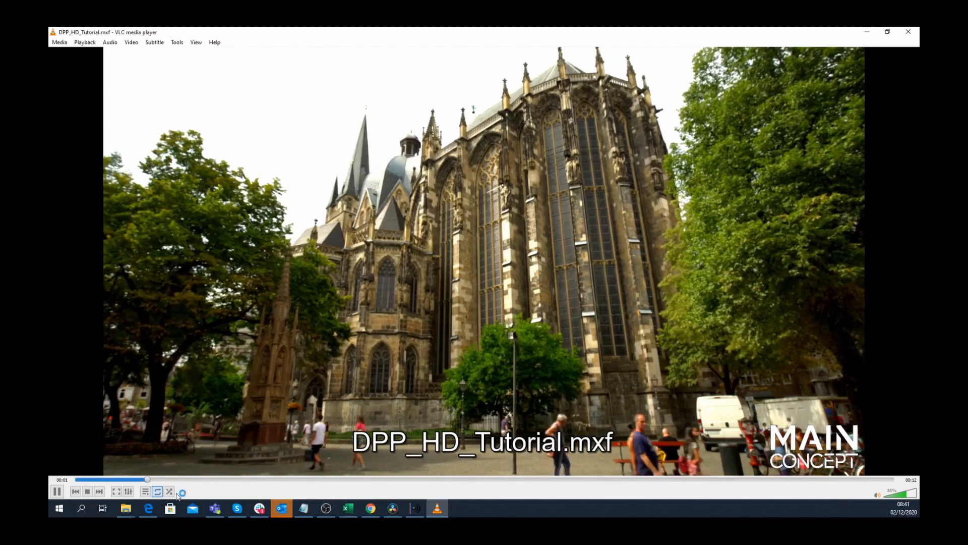